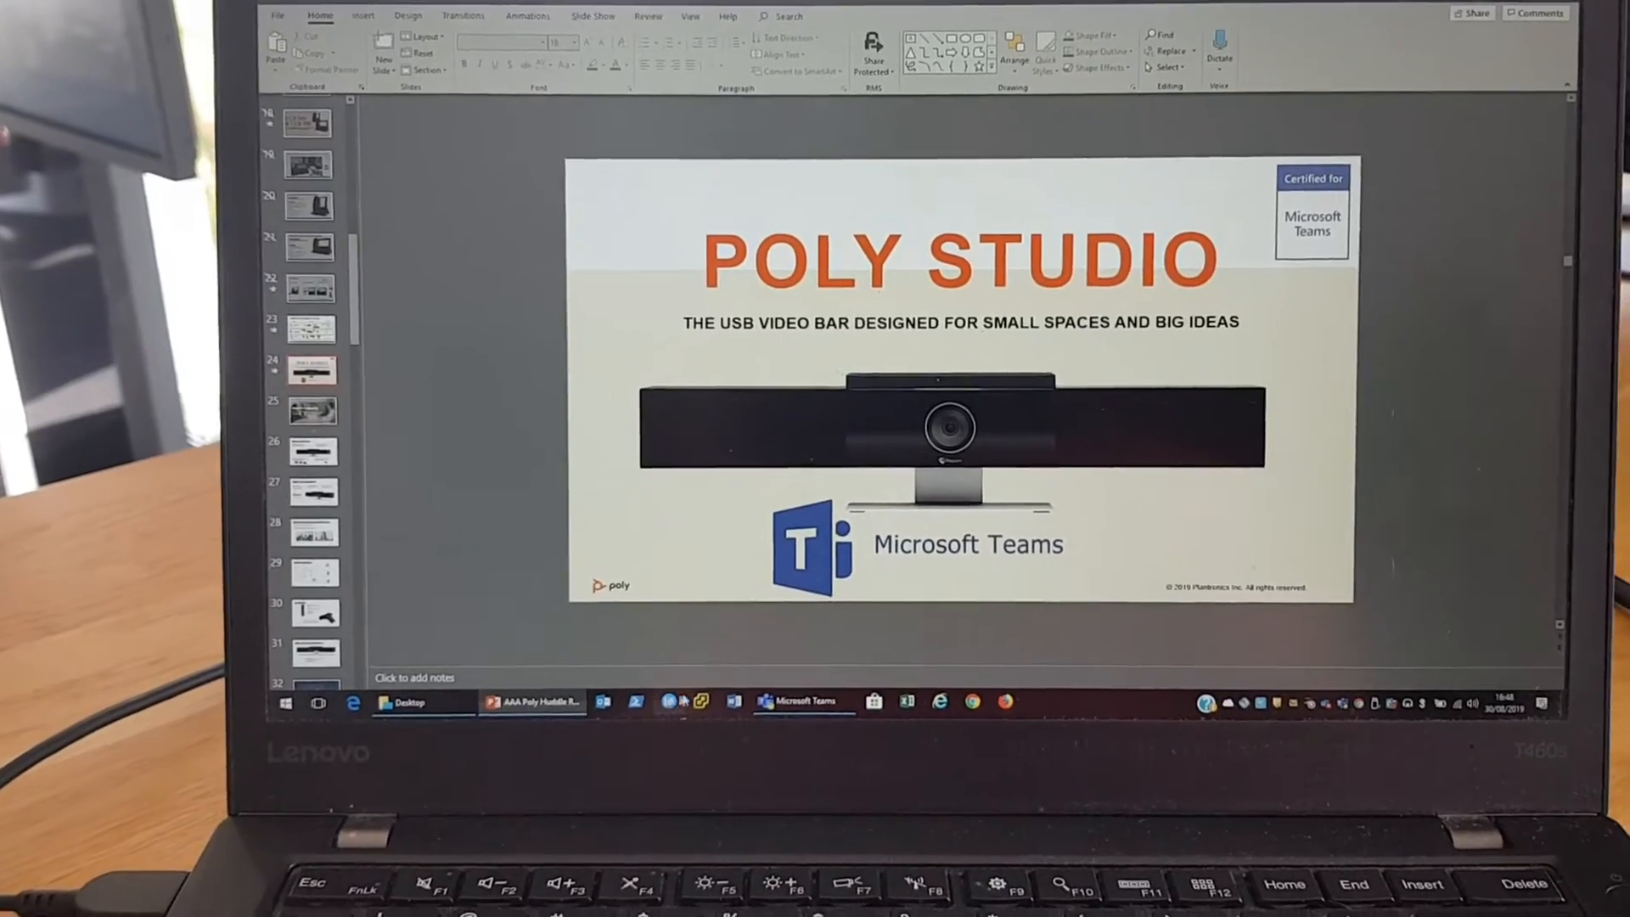
# Switch from the PowerPoint Poly Studio slide to Microsoft Teams via the taskbar.
pyautogui.click(801, 702)
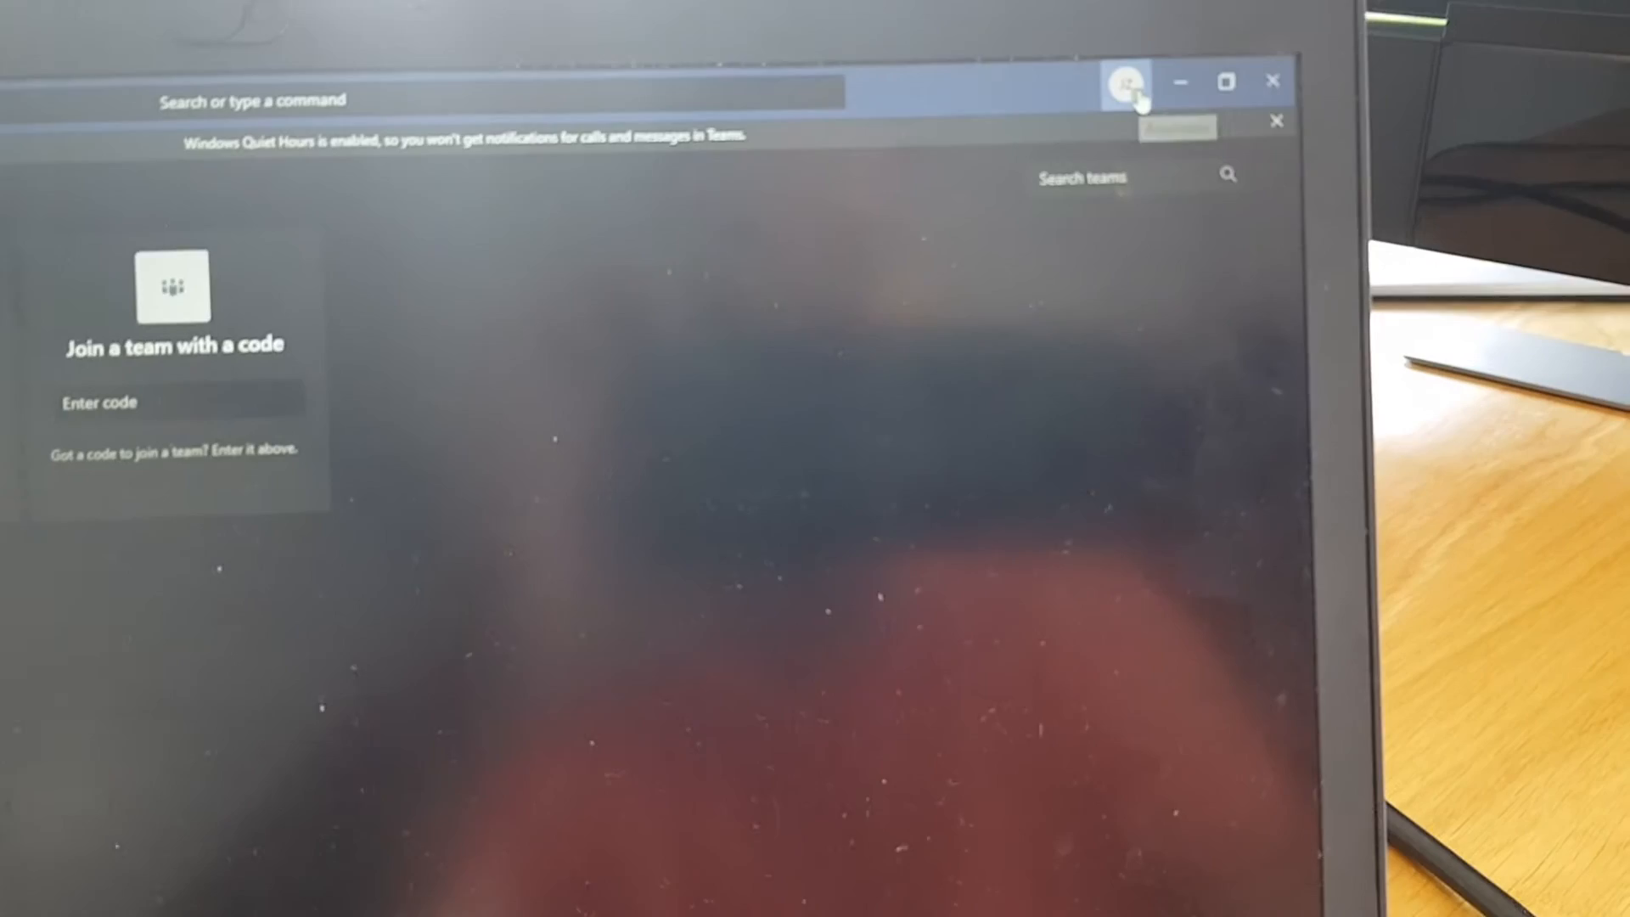
# Open Teams Settings from the profile picture menu.
pyautogui.click(1121, 89)
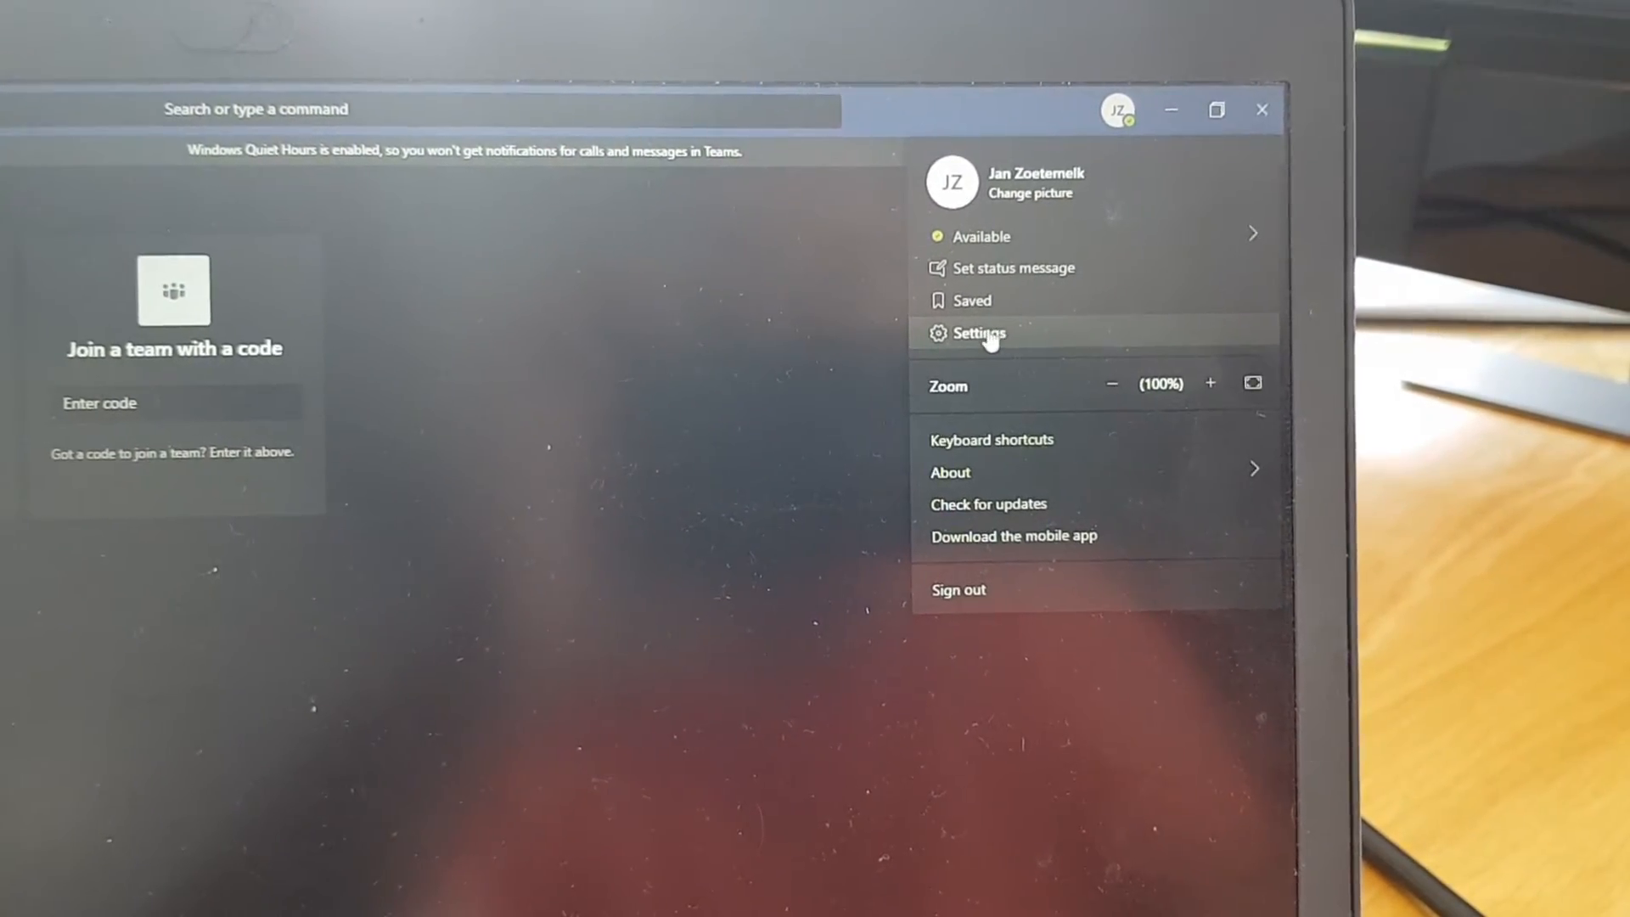
pyautogui.click(978, 333)
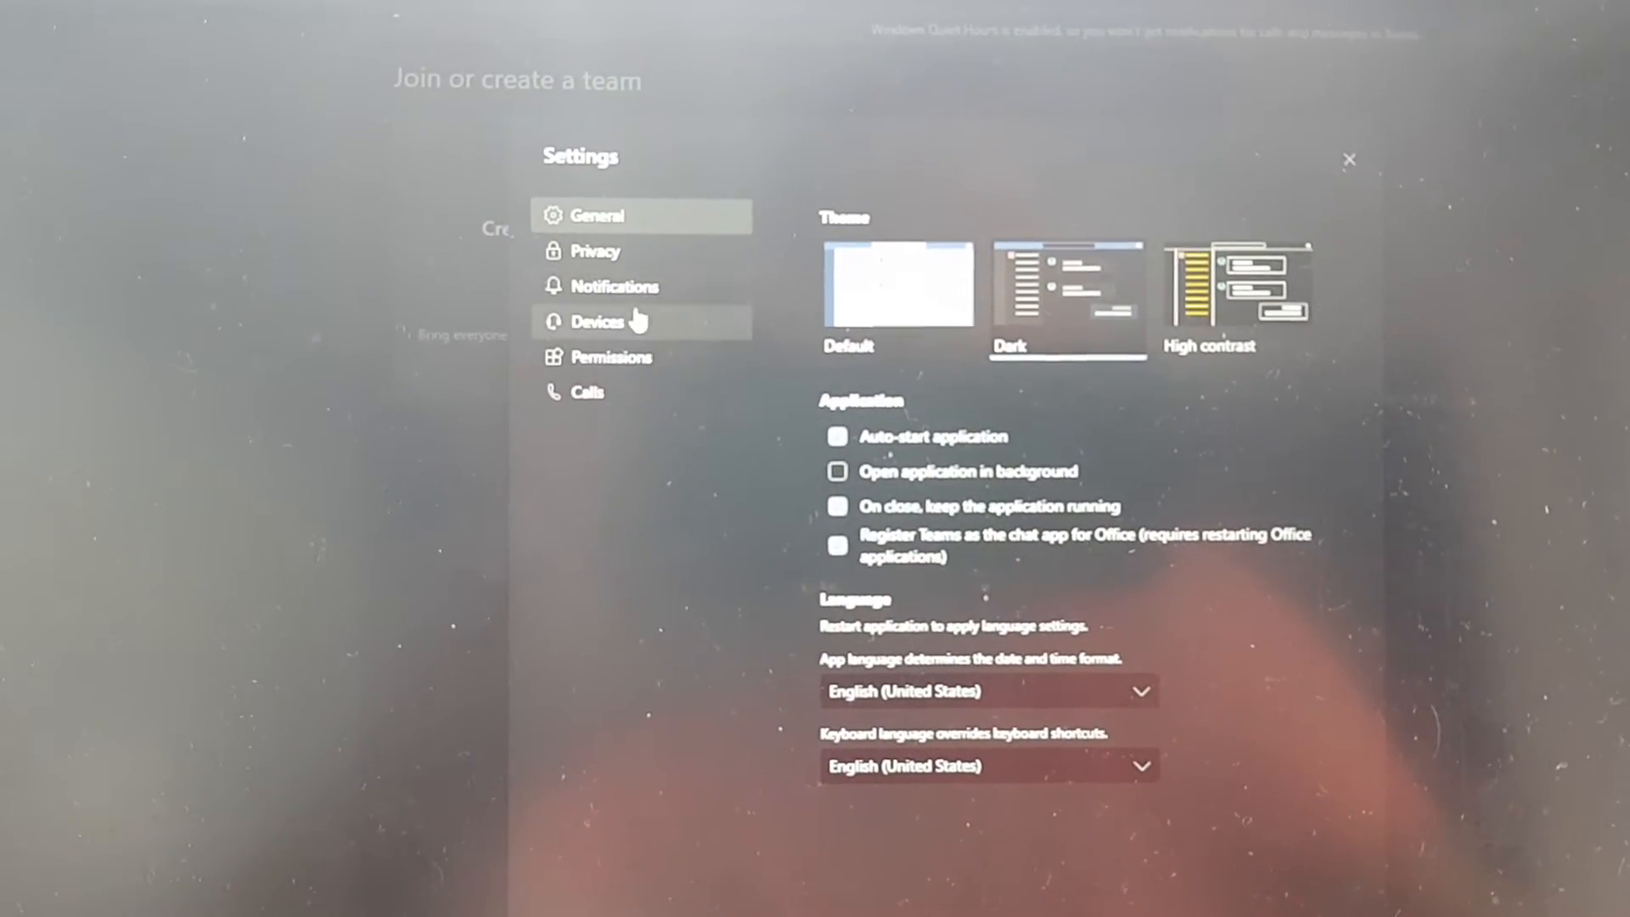
# Check that Devices settings use Polycom Studio for speaker, microphone and camera.
pyautogui.click(597, 321)
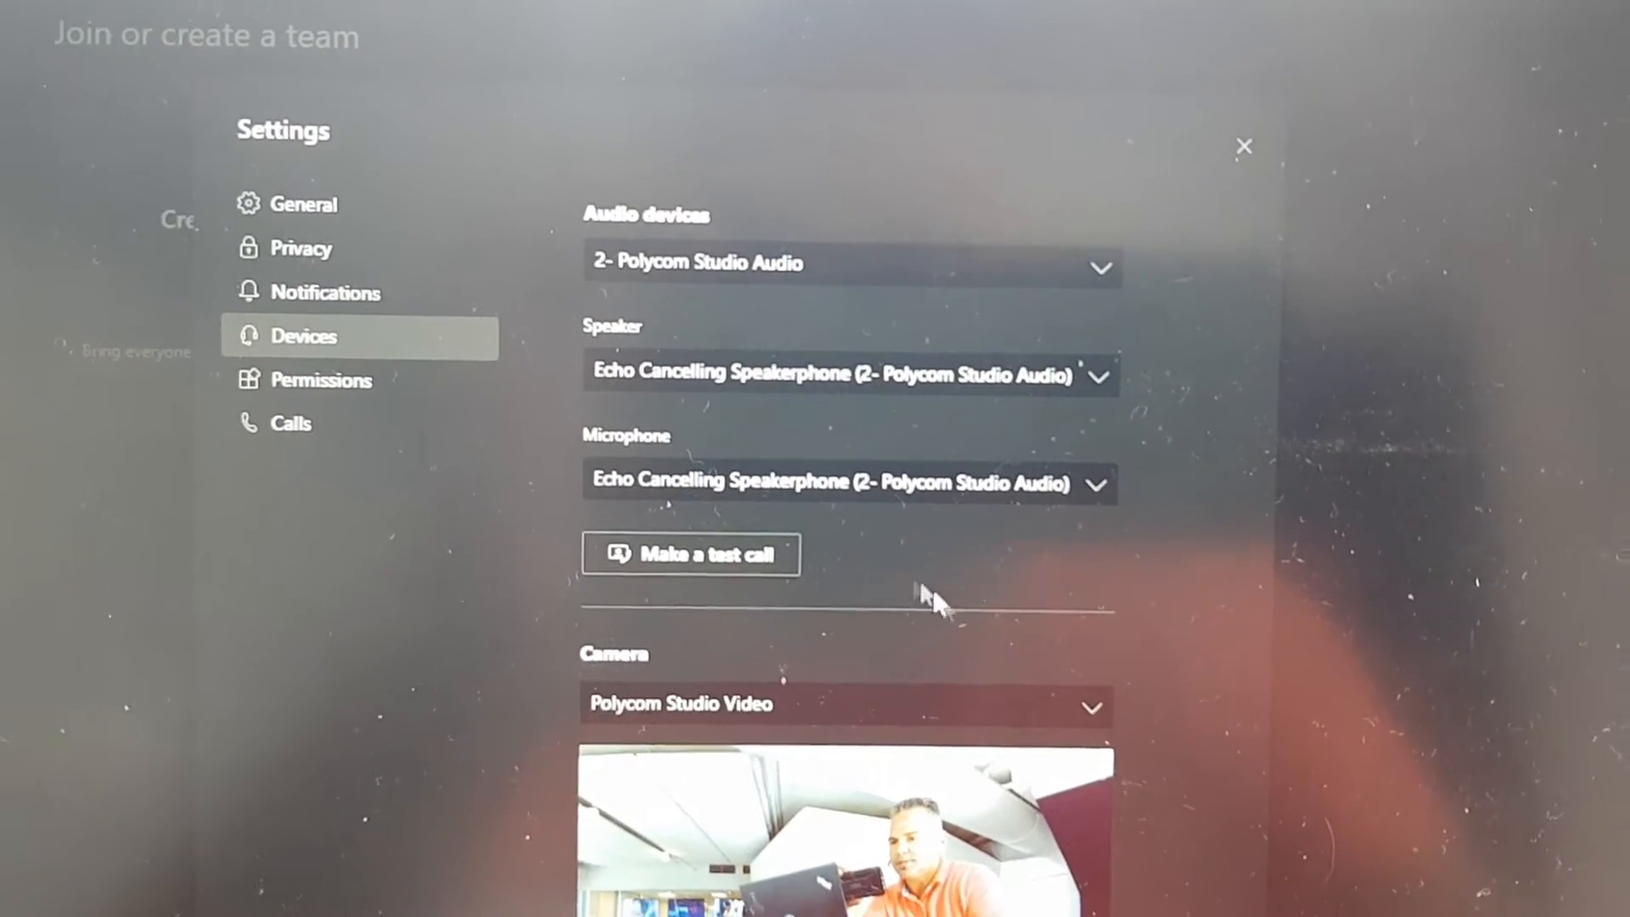
pyautogui.scroll(-3)
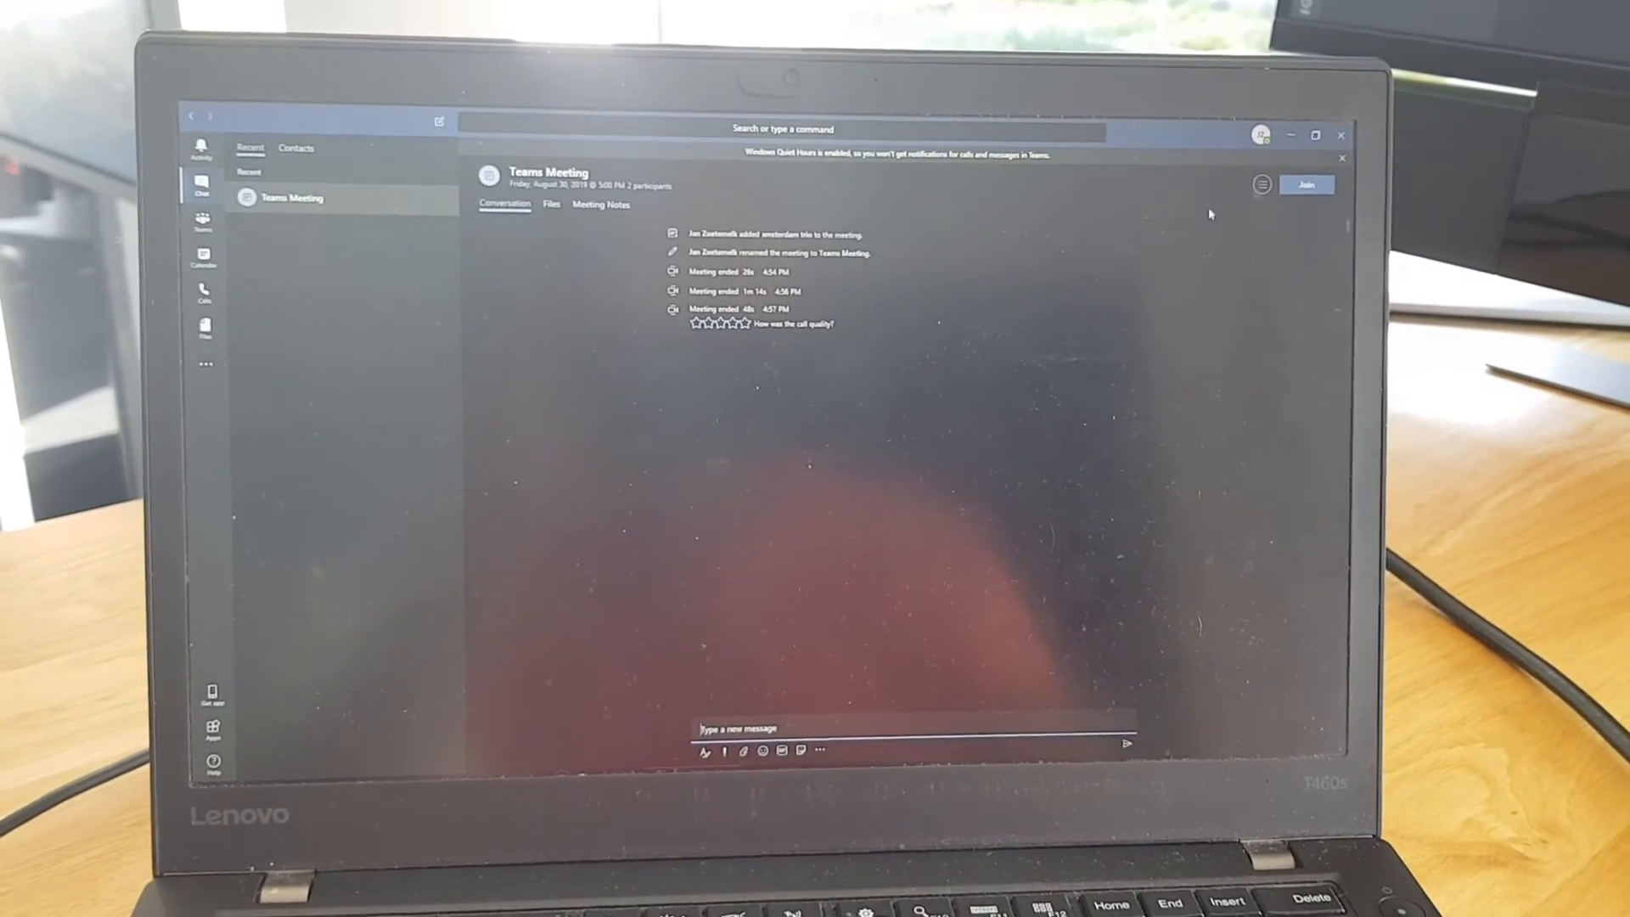
# Join the Teams Meeting with Polycom Studio camera and audio enabled.
pyautogui.click(1305, 184)
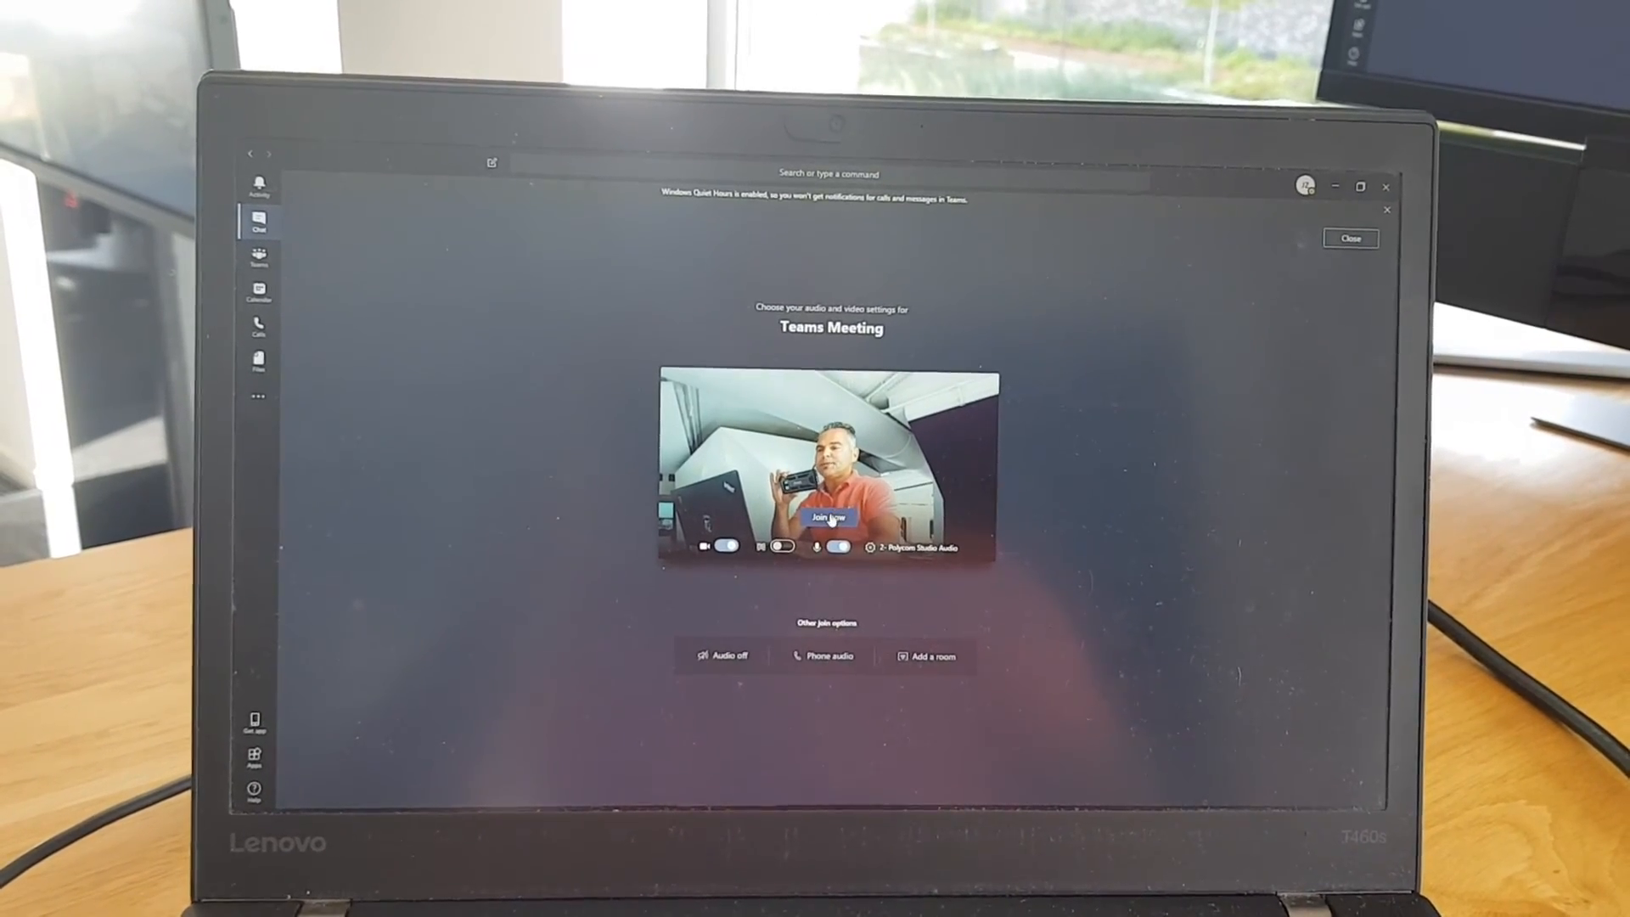
pyautogui.click(830, 517)
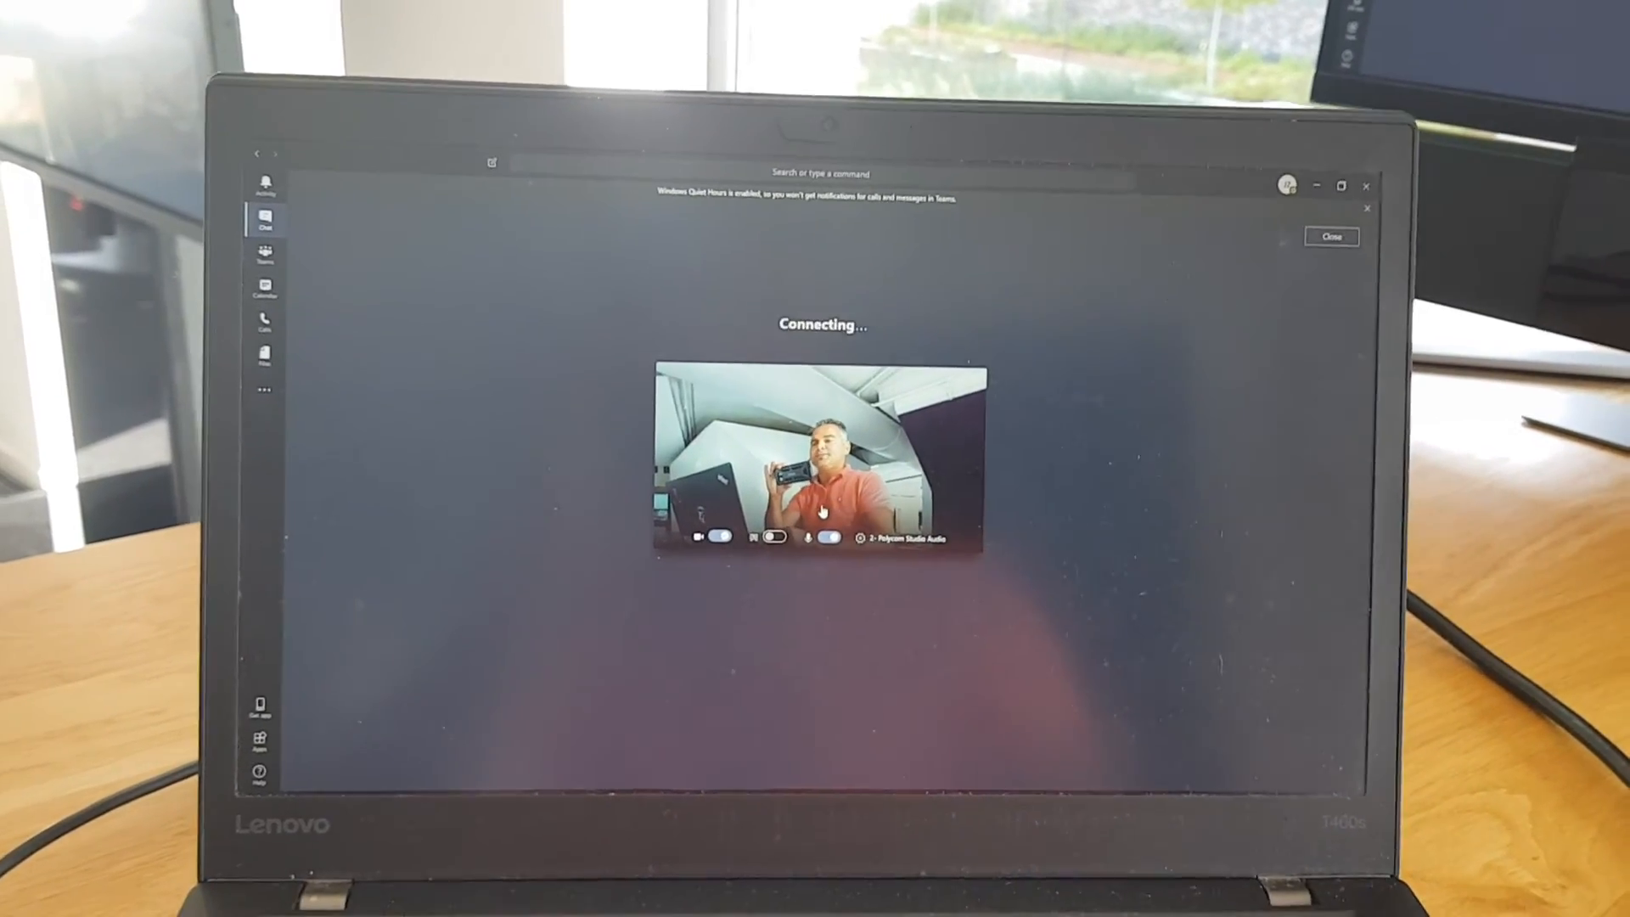